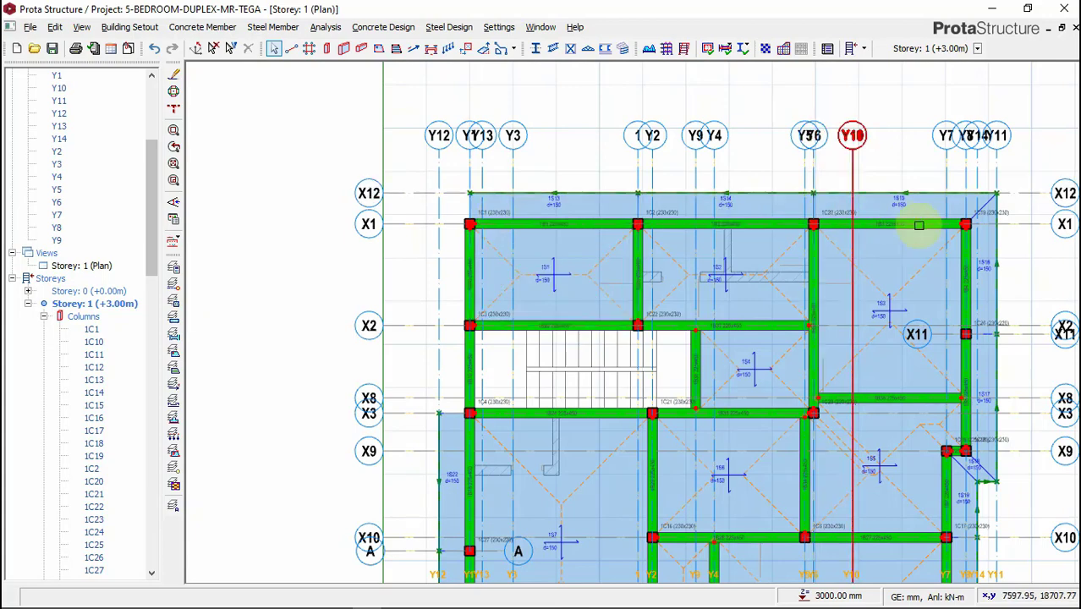
Step: Zoom out to show the whole Storey 1 layout of the duplex
scroll(up, 3)
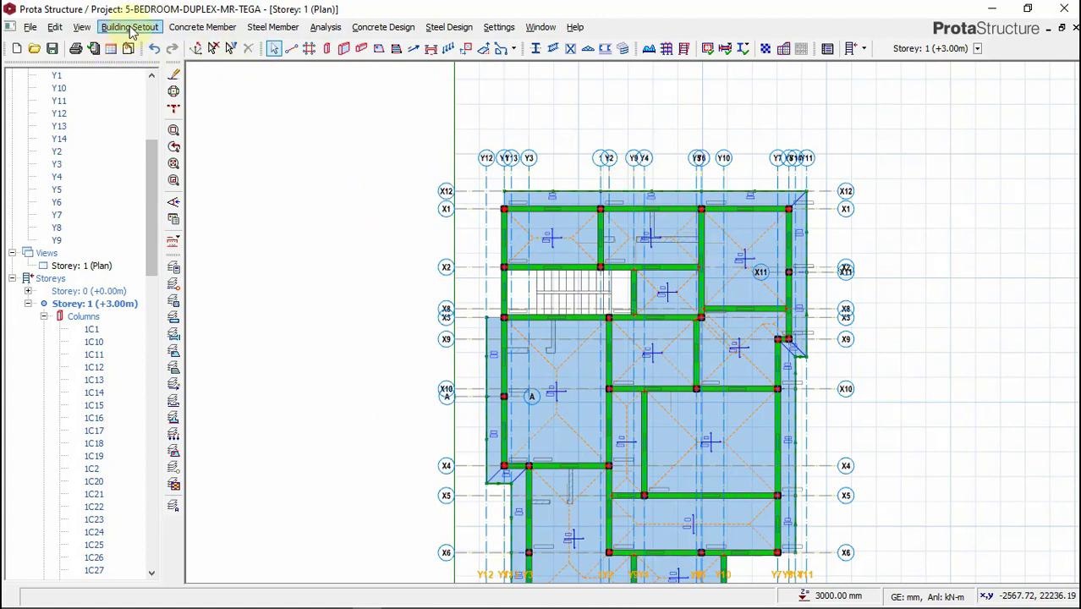
Step: Start Add Storey from Building Setout, then bring up the AutoCAD upper-floor plan for reference
click(130, 27)
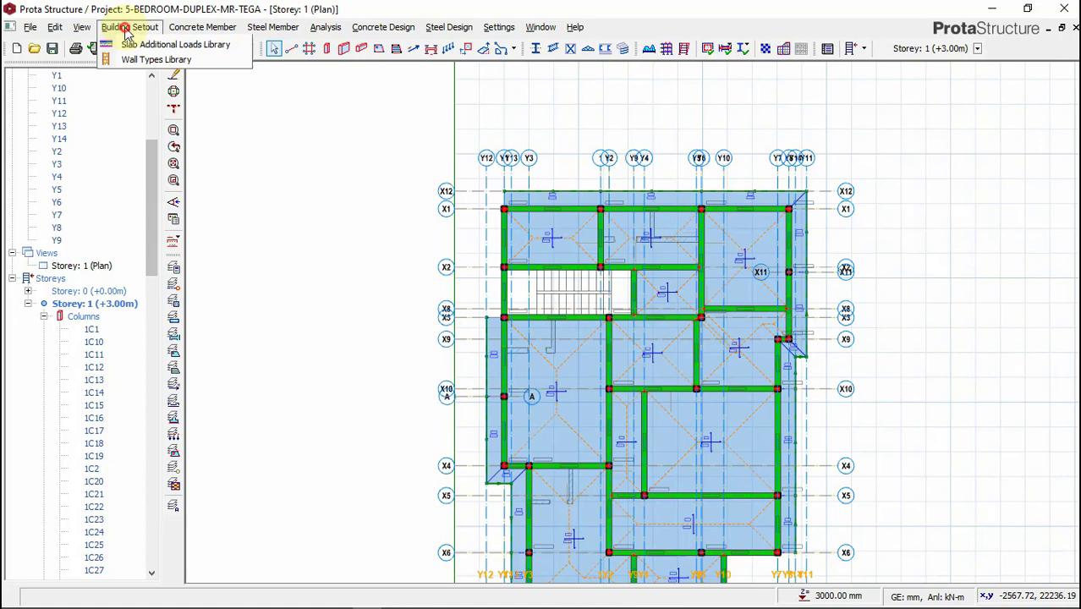
click(130, 26)
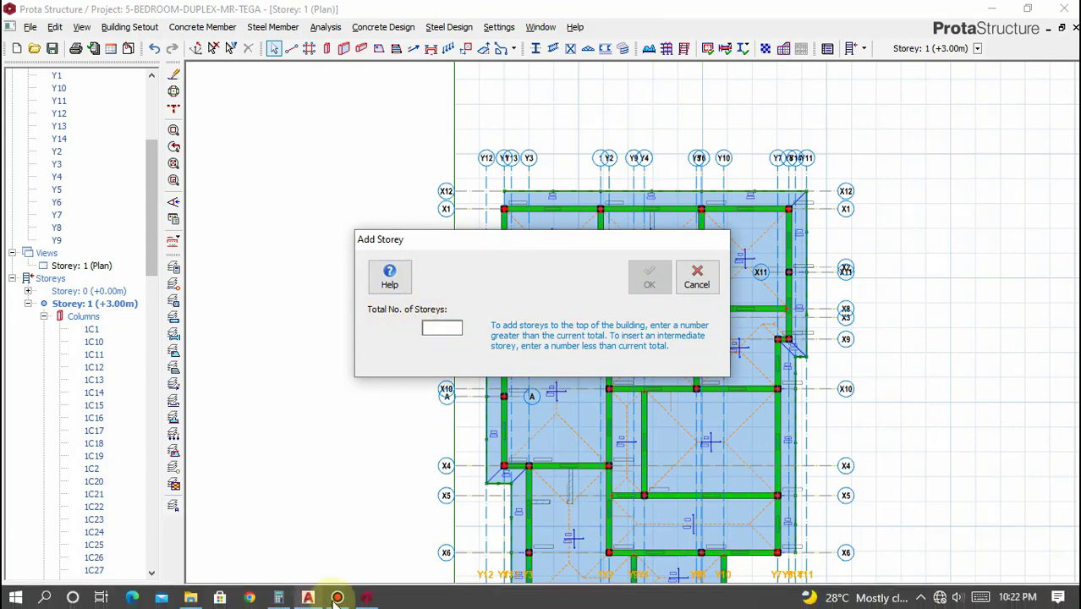
click(307, 598)
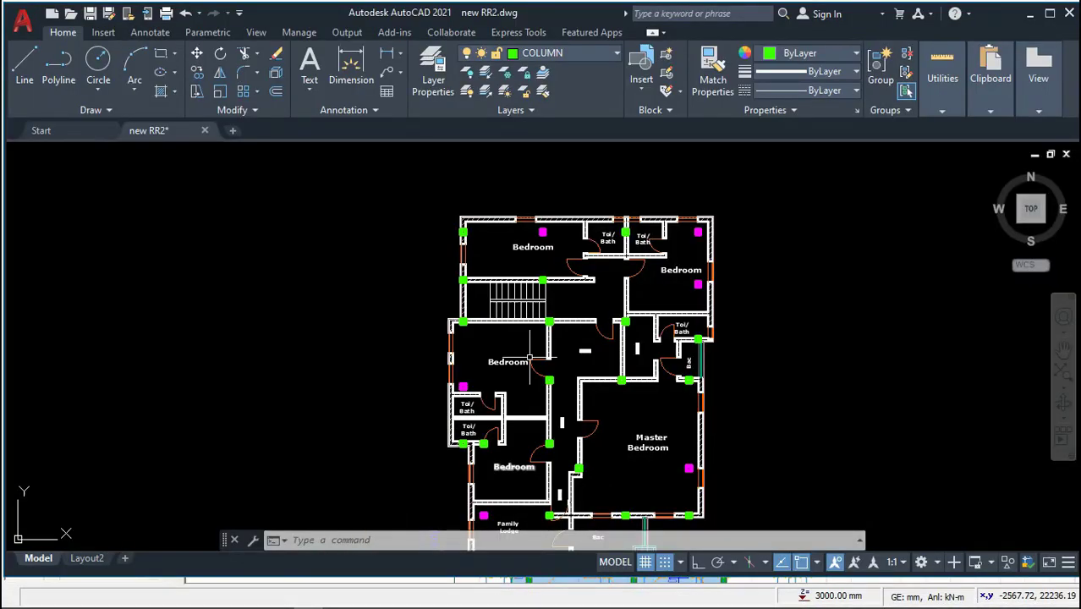
mouse_move(630, 129)
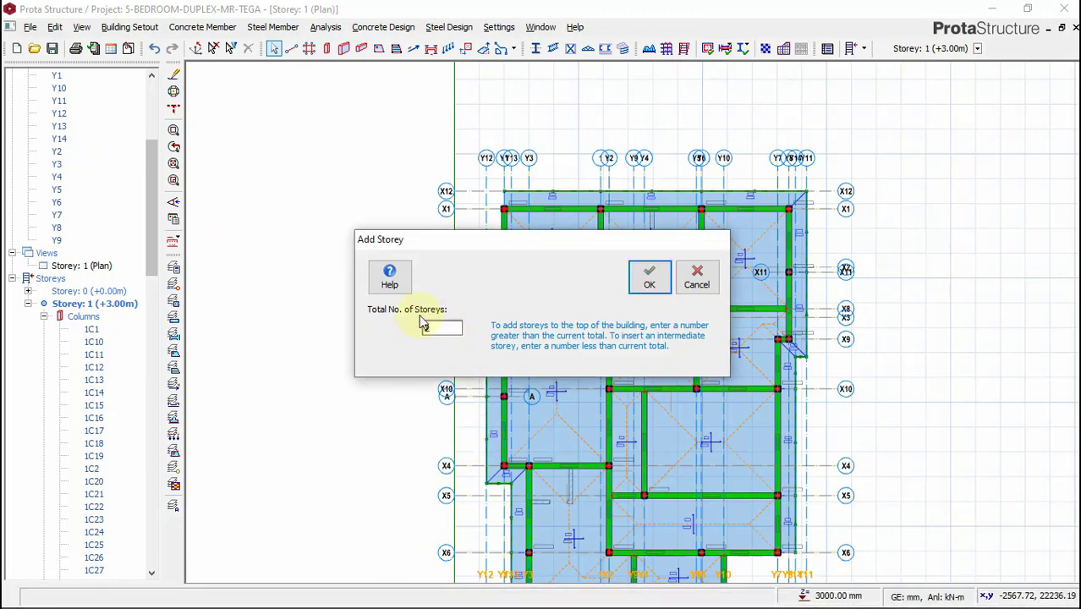
Step: Set Total No. of Storeys to 2, creating Storey 2 at +6.00 m
text(2)
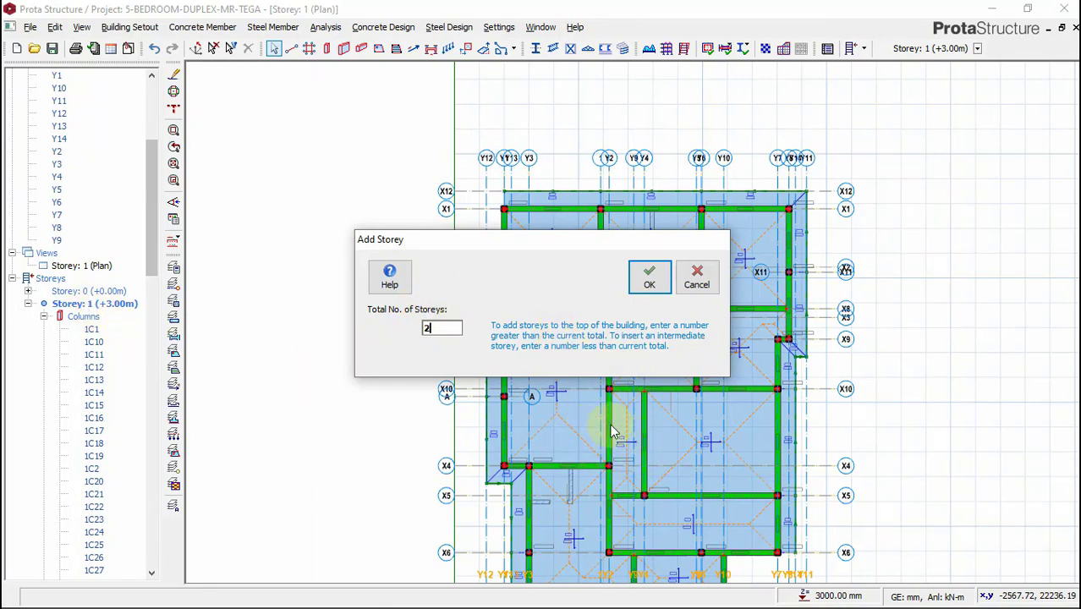
mouse_move(469, 343)
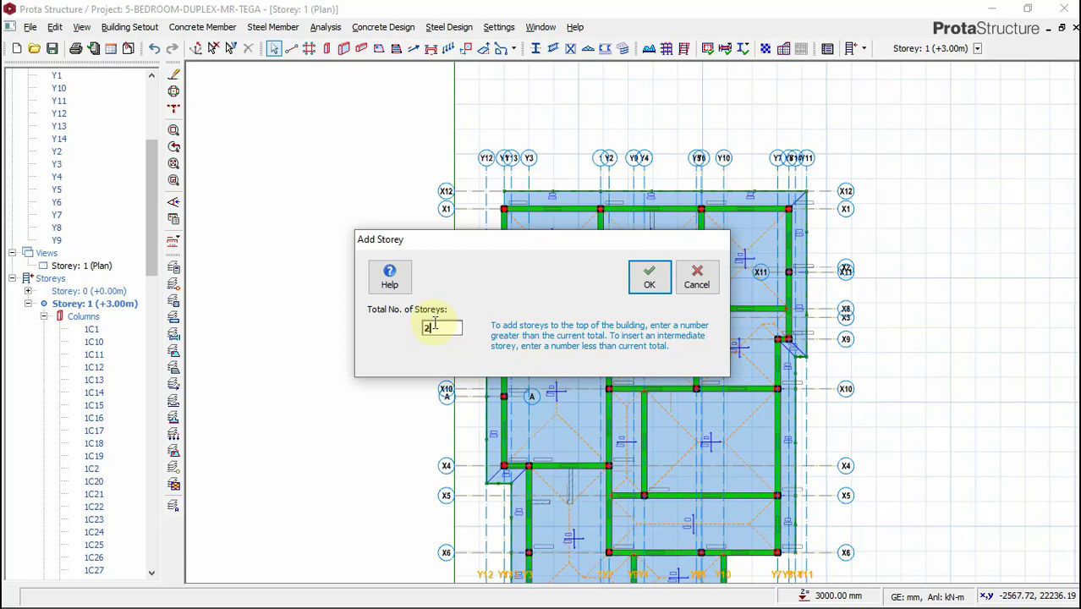
text(3)
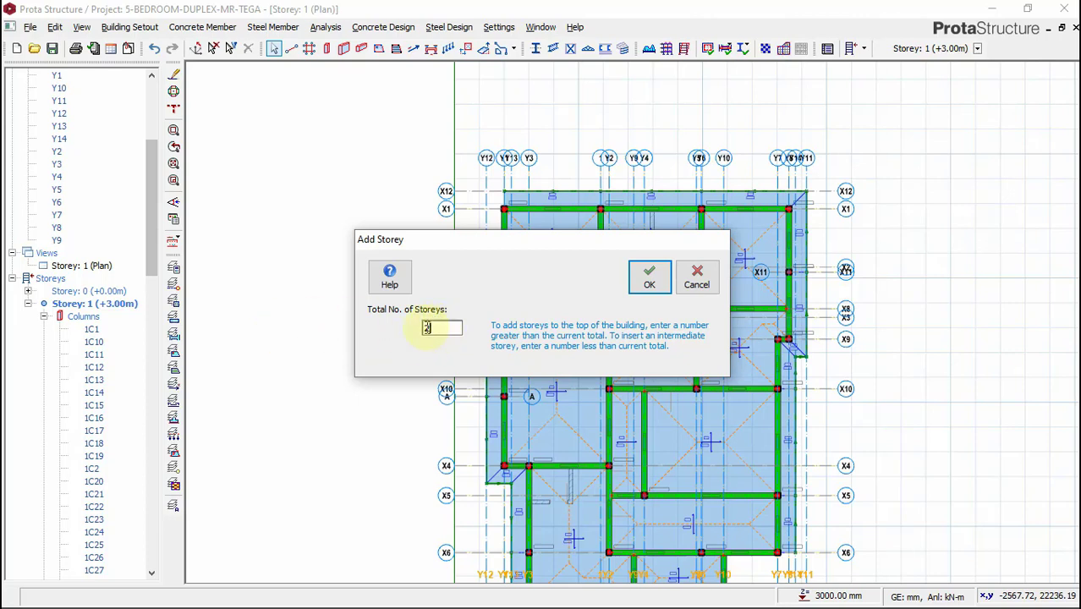
text(2)
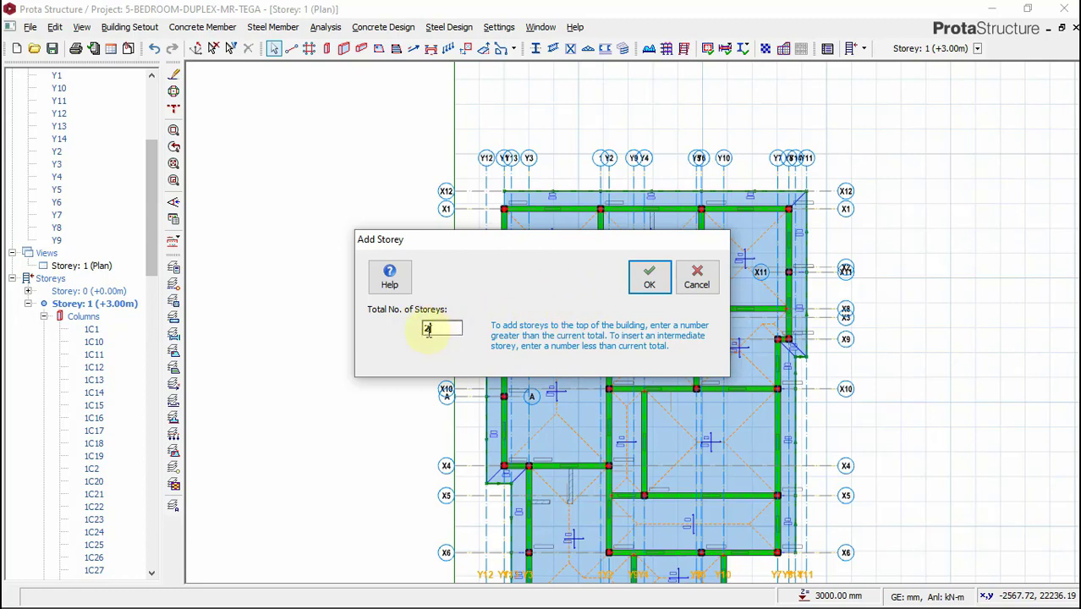
mouse_move(649, 277)
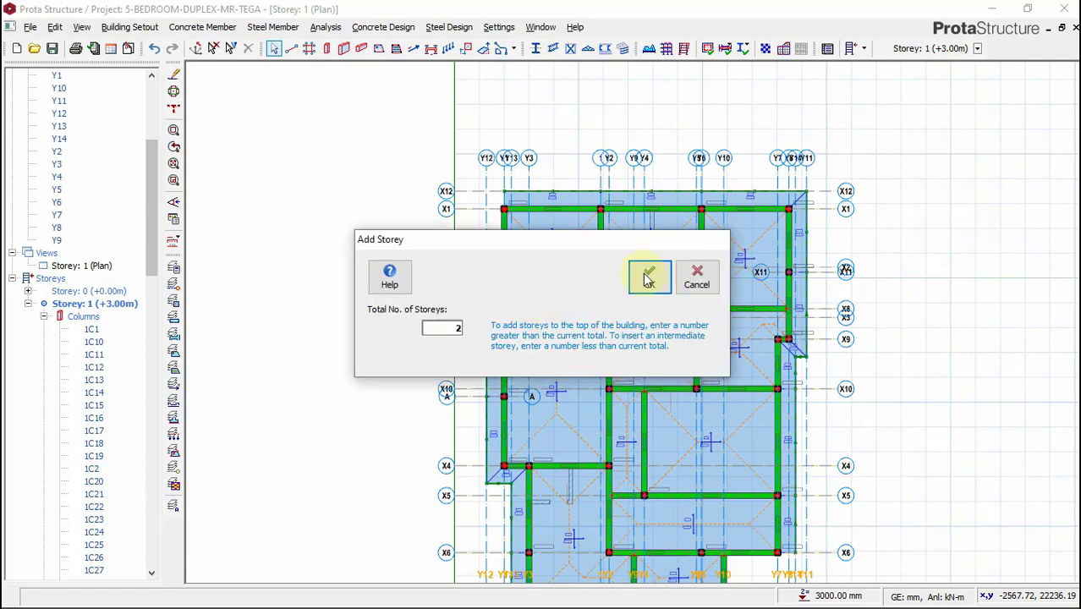
click(648, 276)
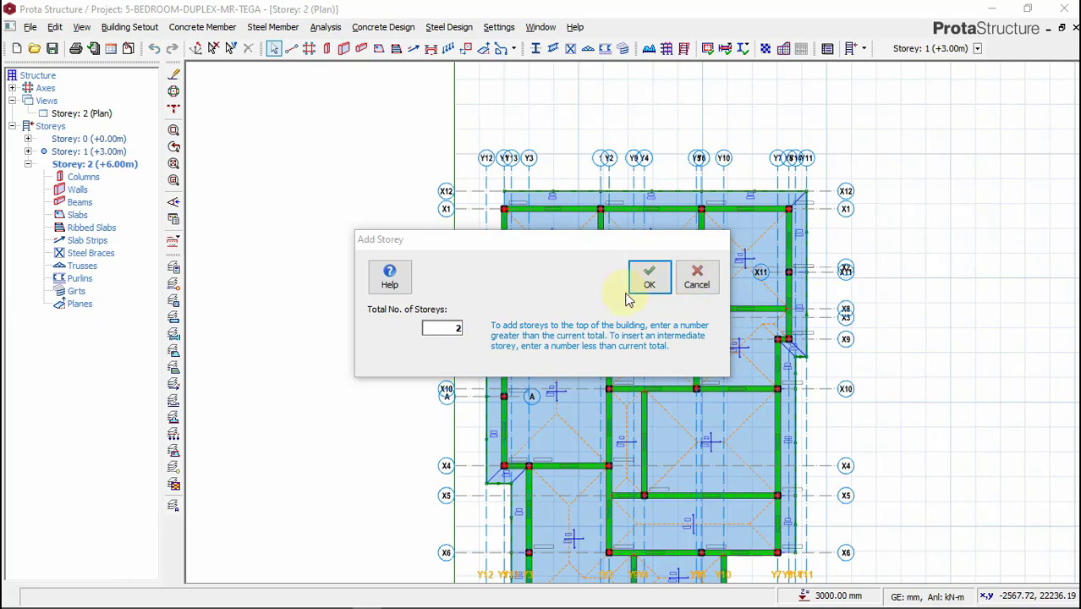
Step: Dismiss the Add Storey dialog and show the Storey 1 plan
click(648, 278)
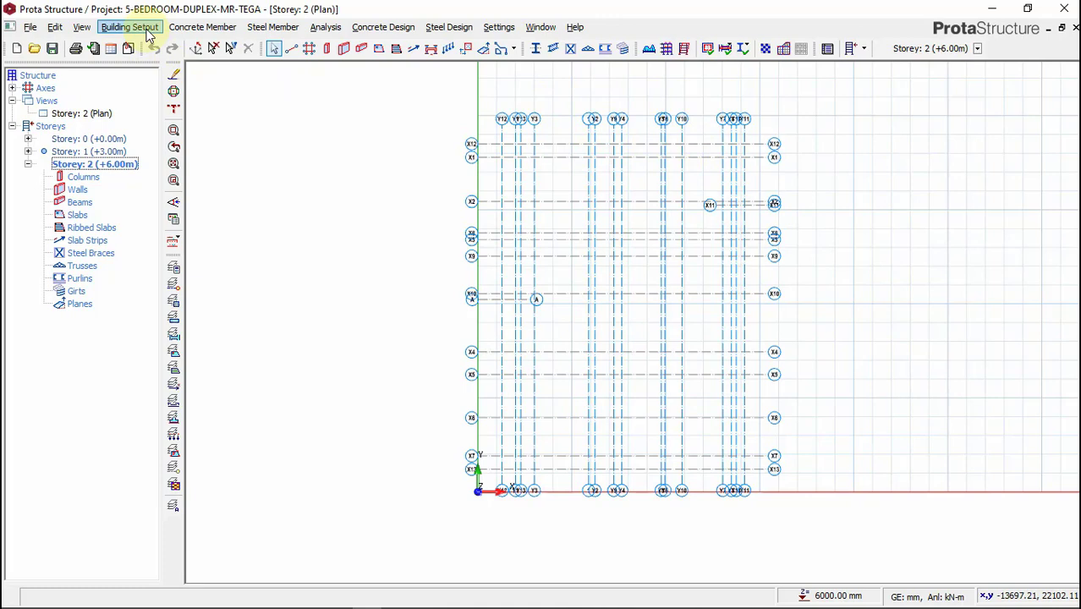
click(128, 26)
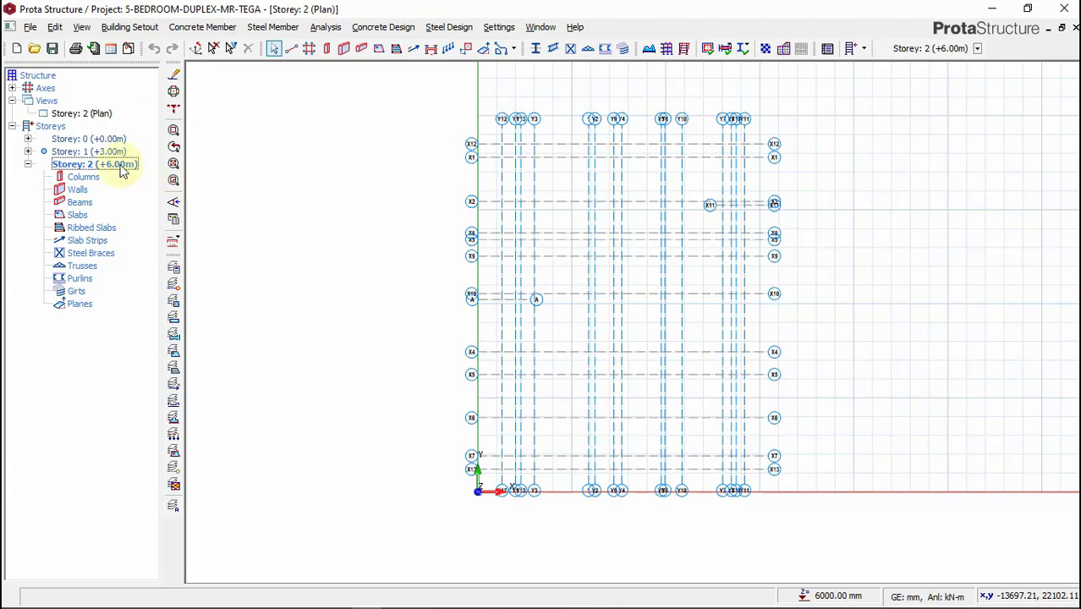
click(95, 152)
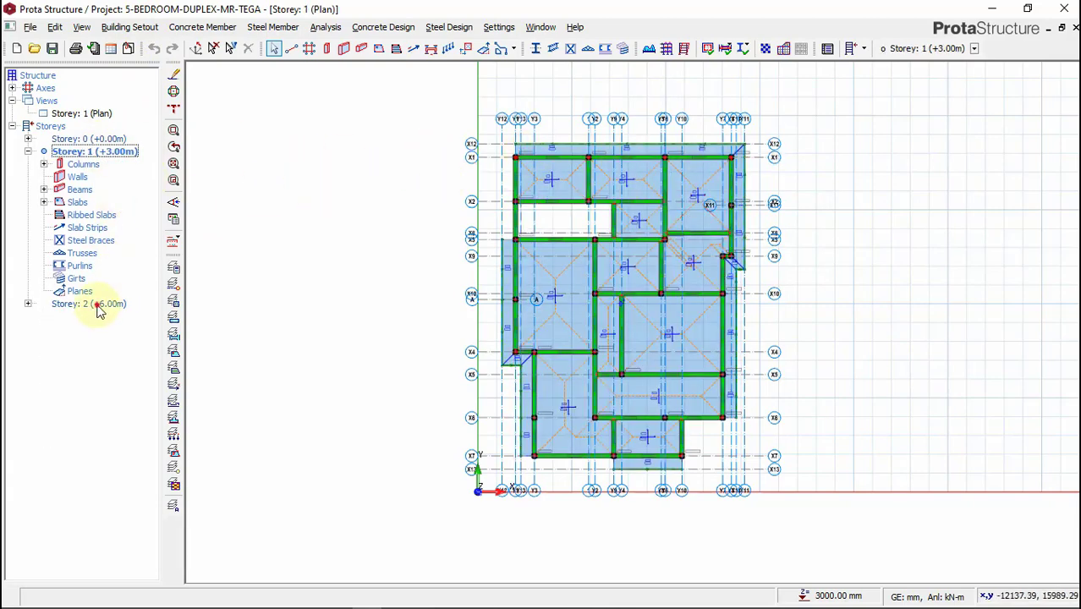
click(89, 304)
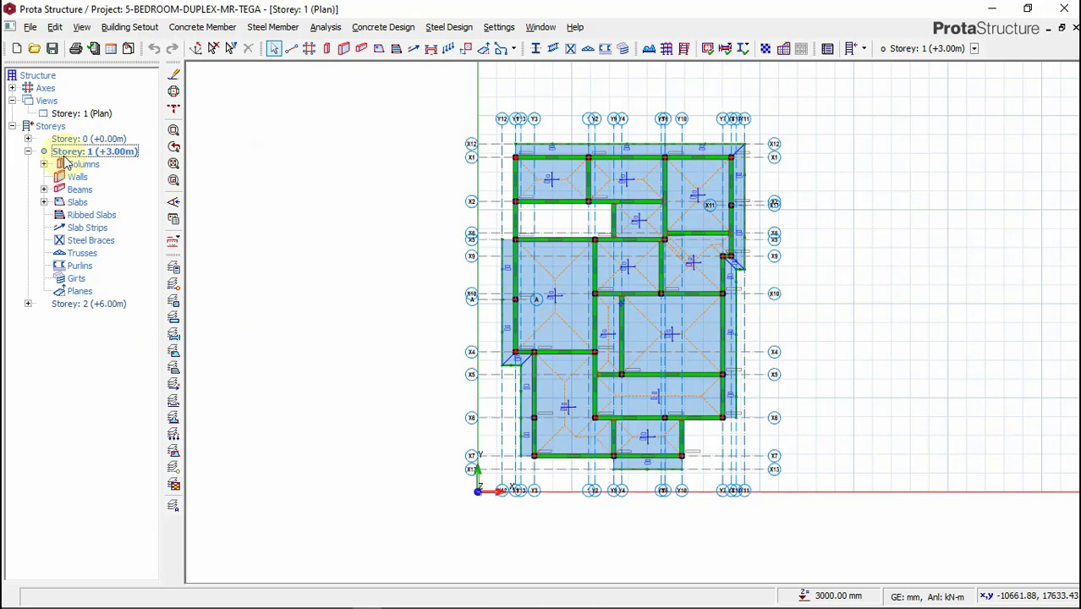
Step: Generate Storey 2 from Storey 1 as source, then close the dialog
click(129, 26)
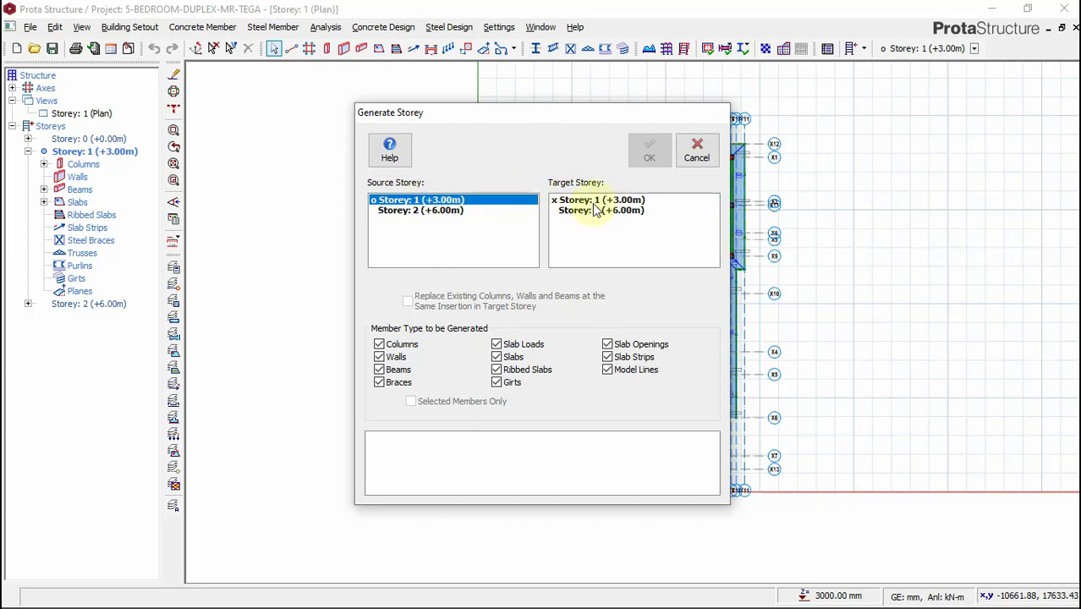
click(601, 209)
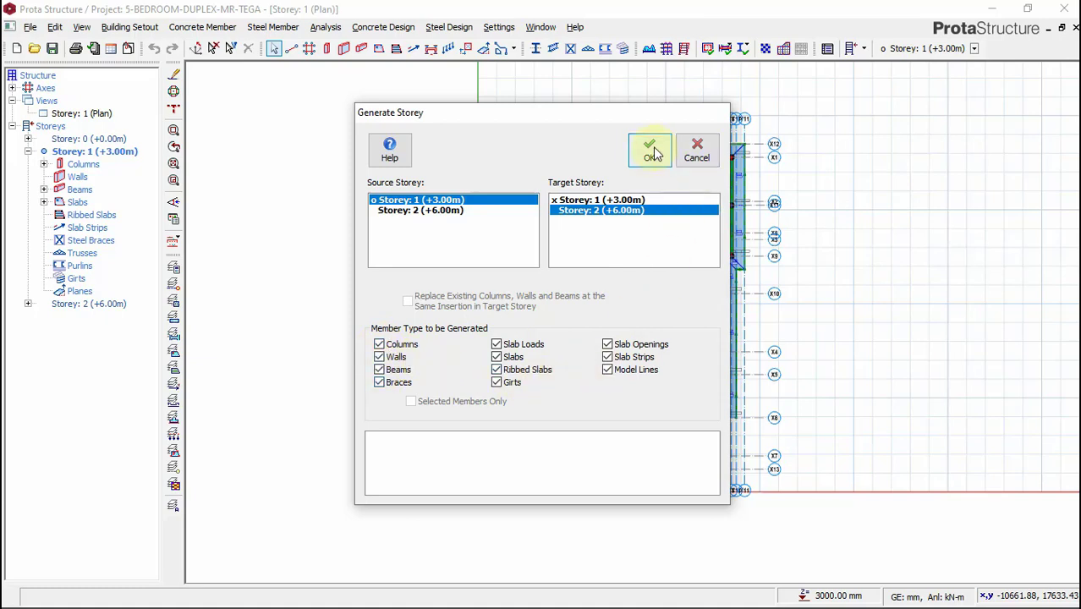
mouse_move(664, 161)
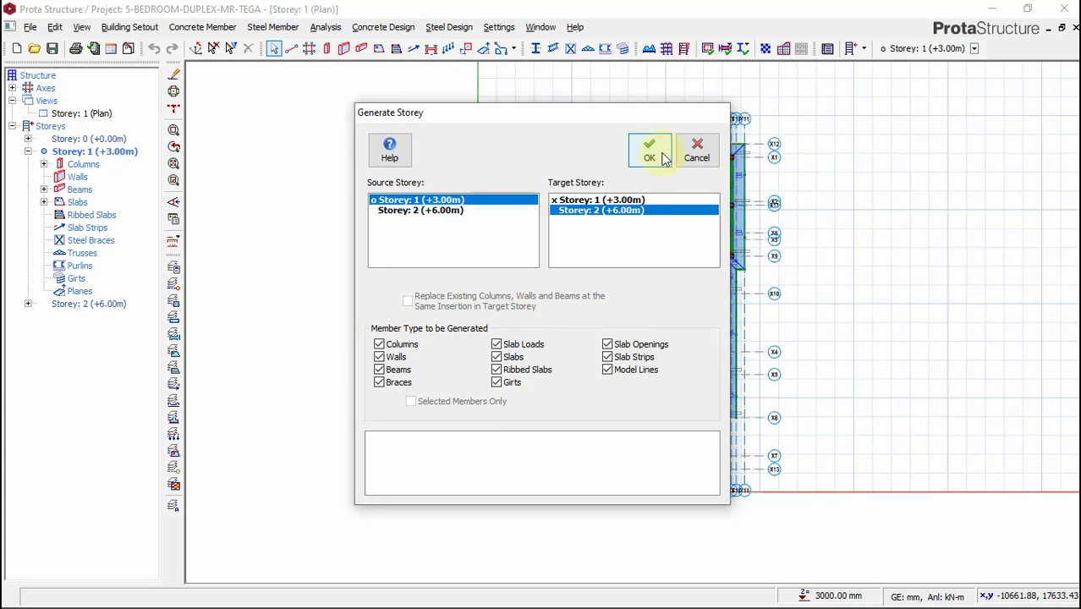
mouse_move(640, 262)
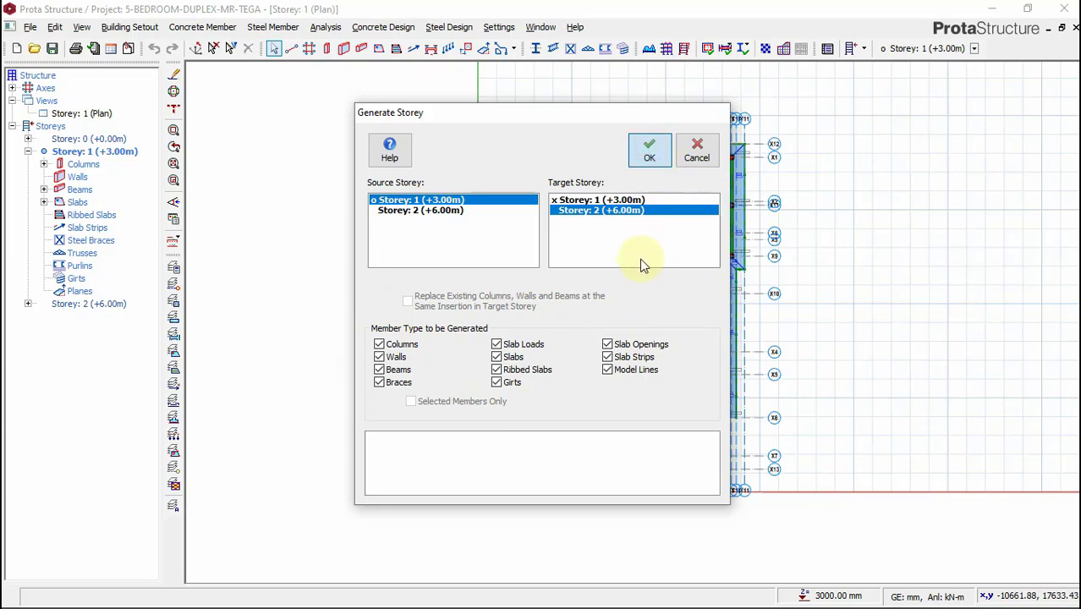
click(649, 149)
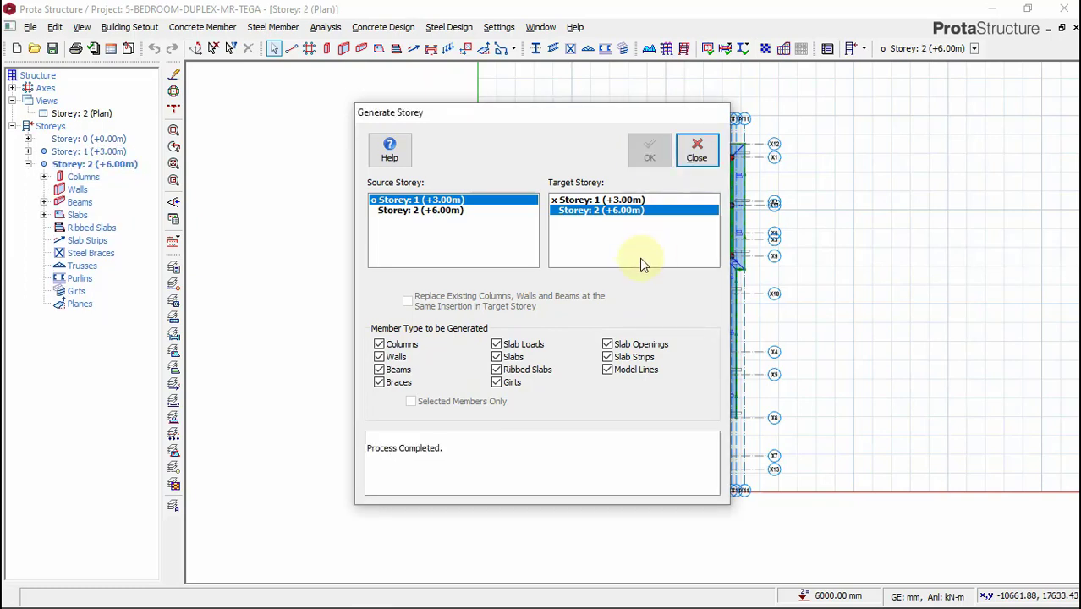
mouse_move(696, 157)
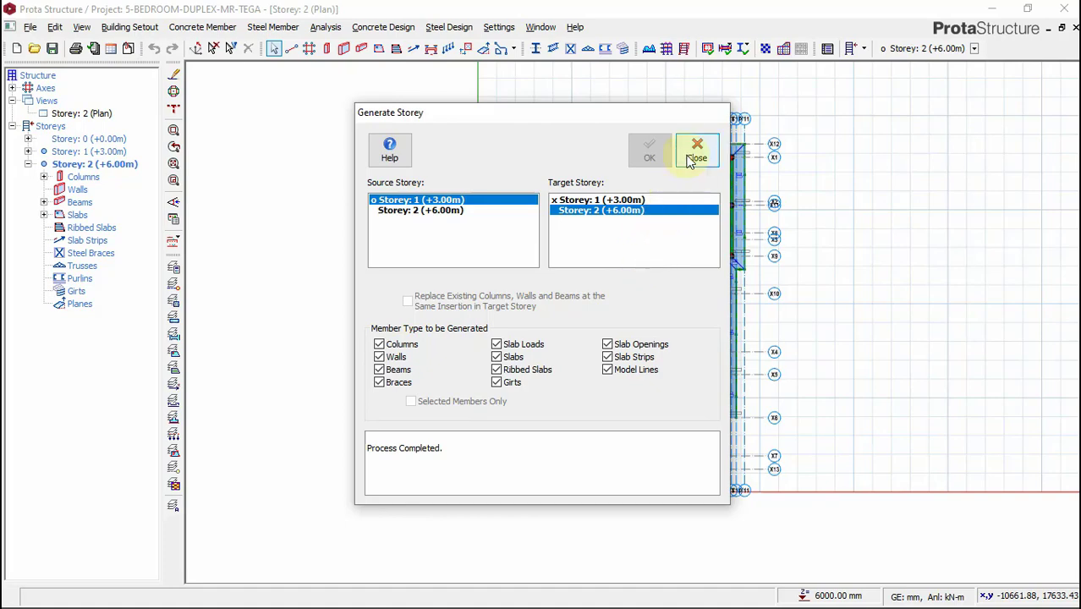
click(697, 150)
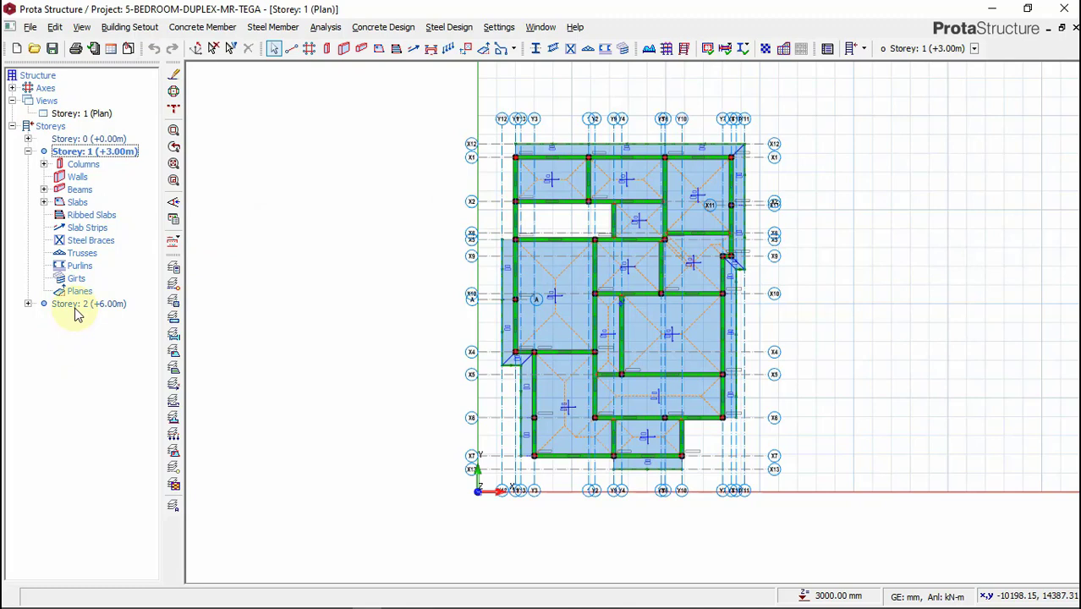
Step: View Storey 2 in 3D, orbit the frame, and return to its plan view
click(85, 303)
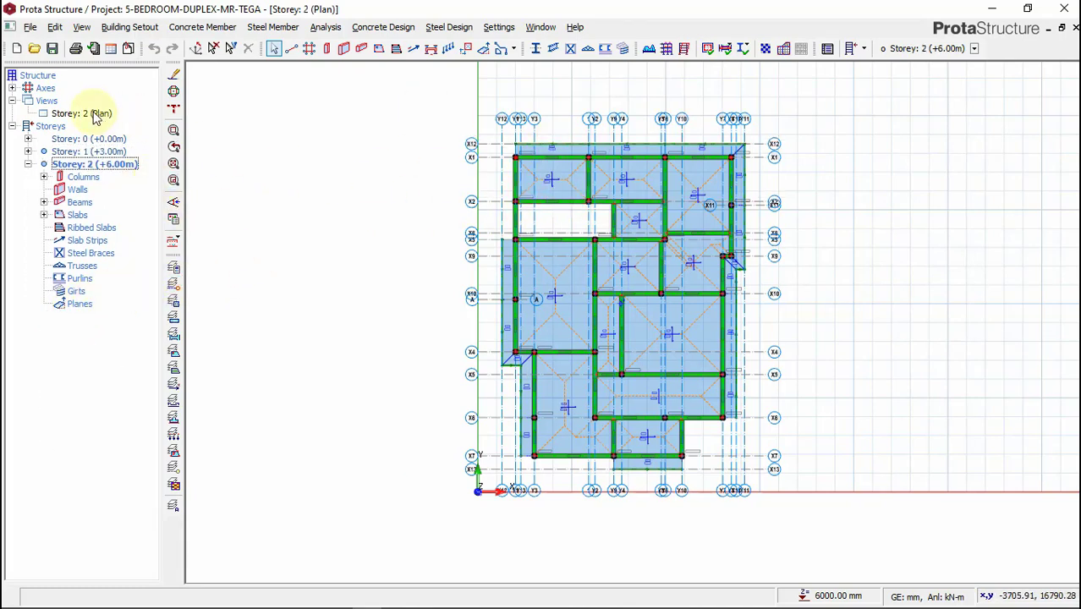
right_click(80, 113)
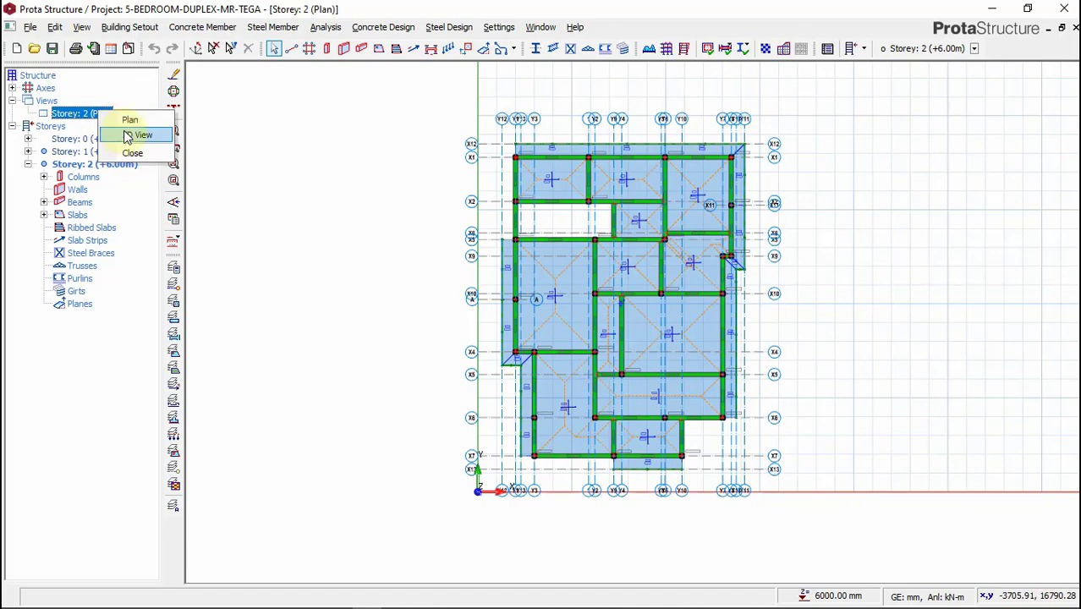
click(143, 135)
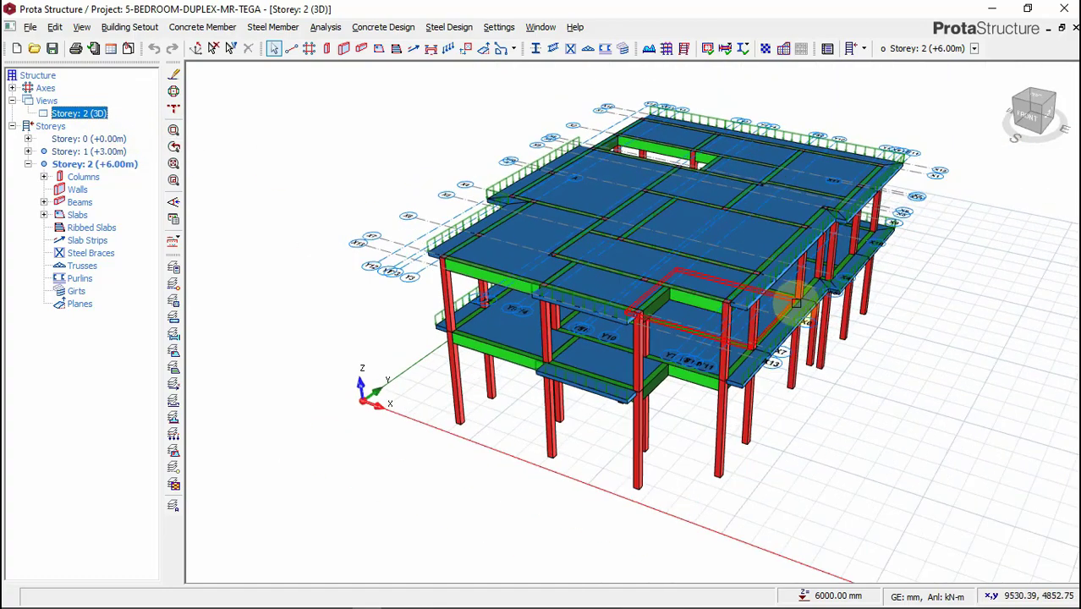
drag(676, 296, 609, 339)
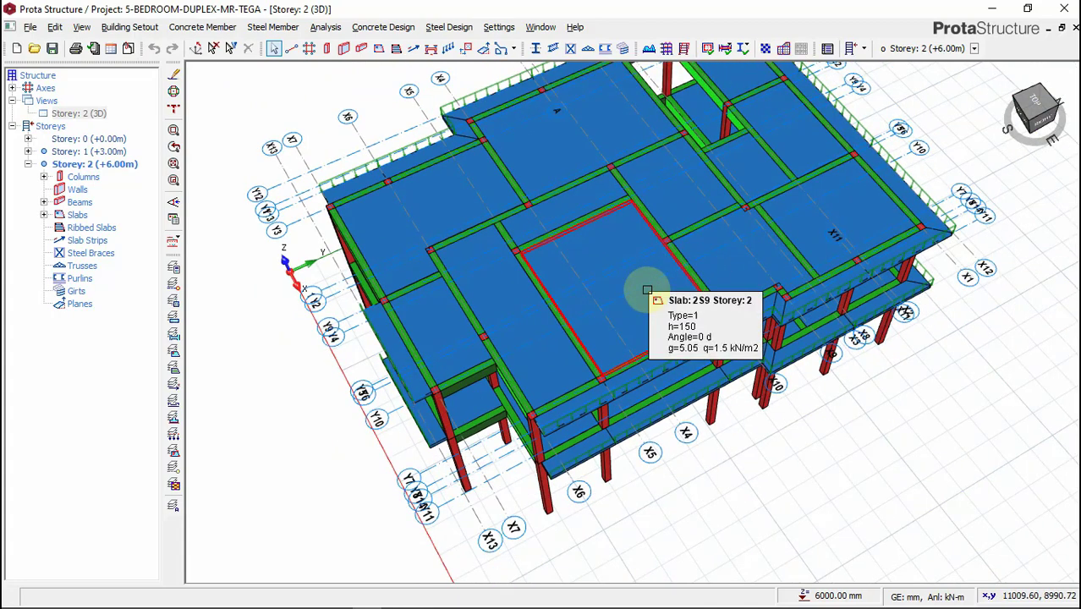
mouse_move(446, 135)
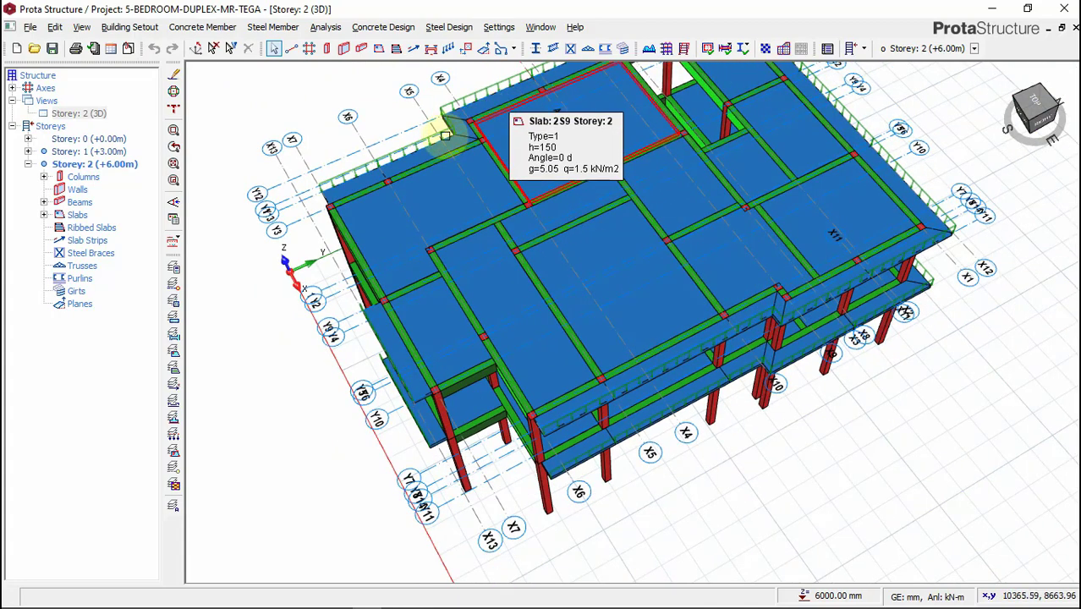
click(76, 113)
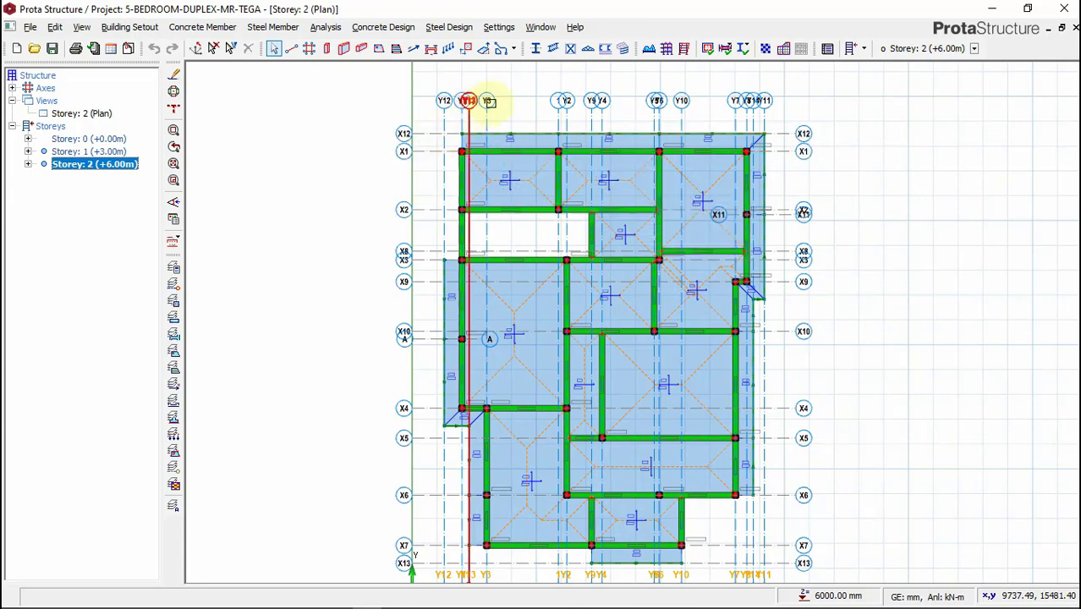
click(600, 101)
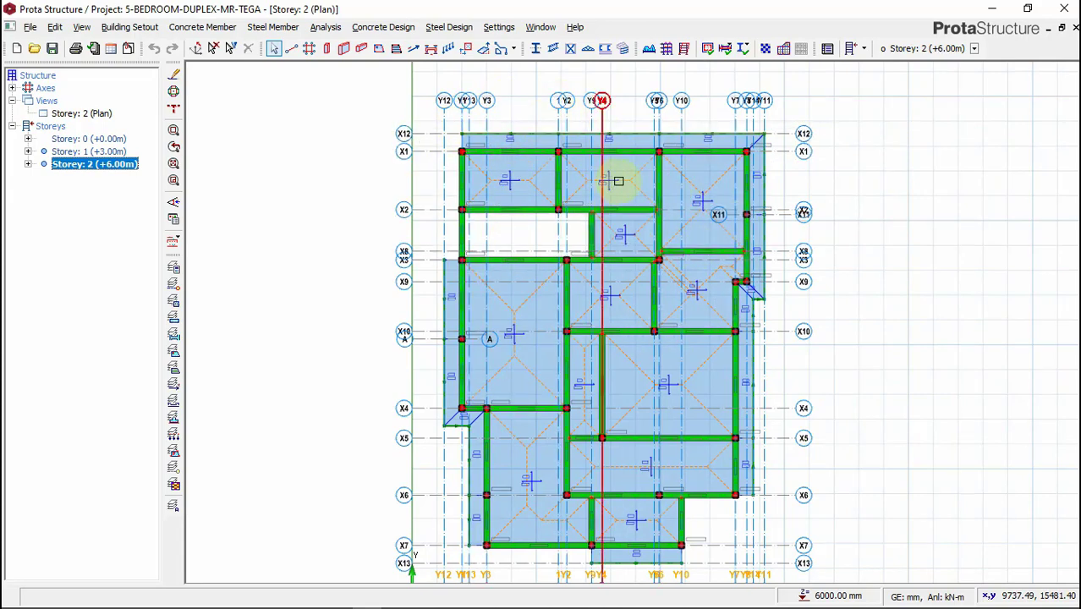